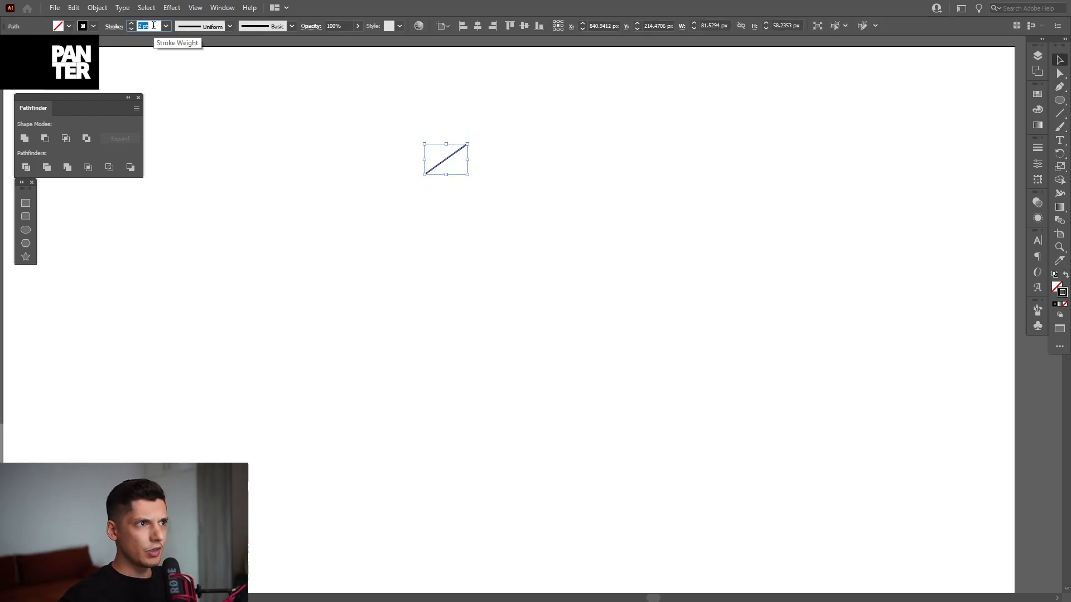
# Step: Set the selected diagonal line's stroke weight to 12 pt
pyautogui.write('12 pt')
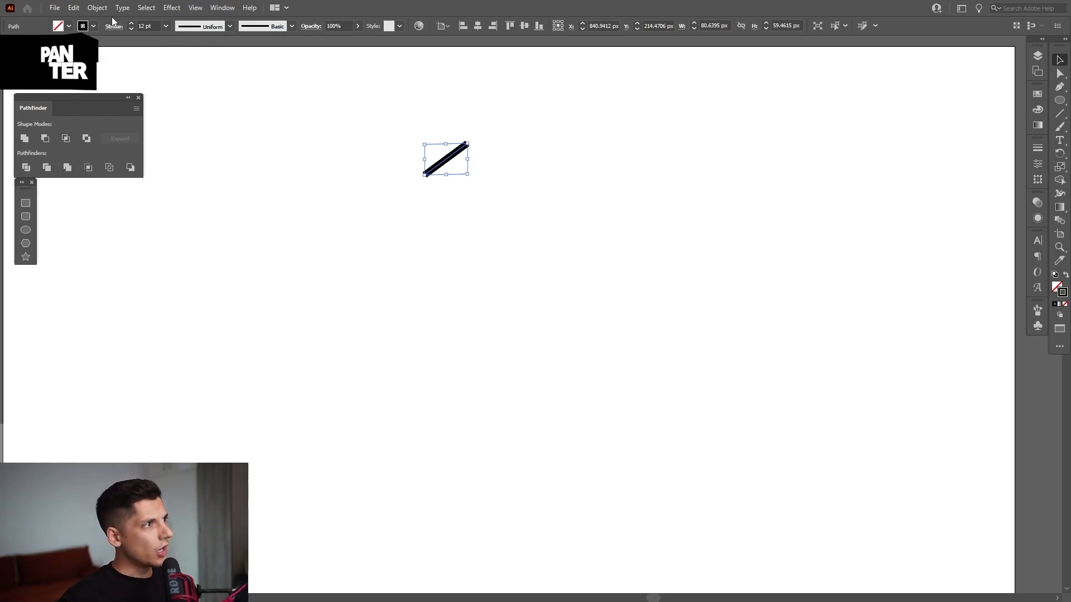
# Step: Show the Object menu's Repeat options (Radial, Grid, Mirror) for the line
pyautogui.click(96, 8)
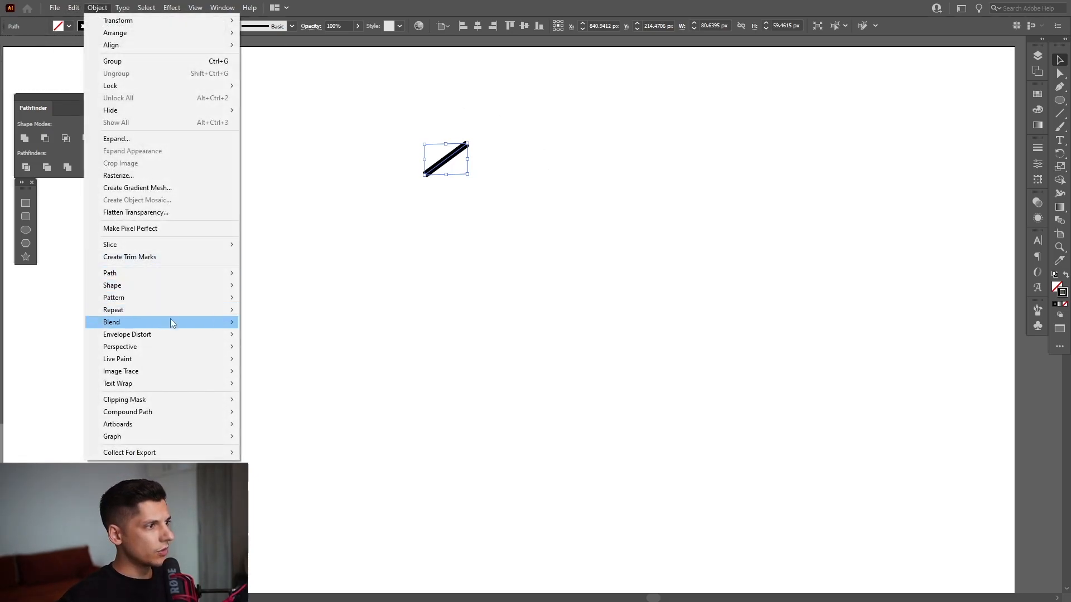
pyautogui.moveTo(210, 310)
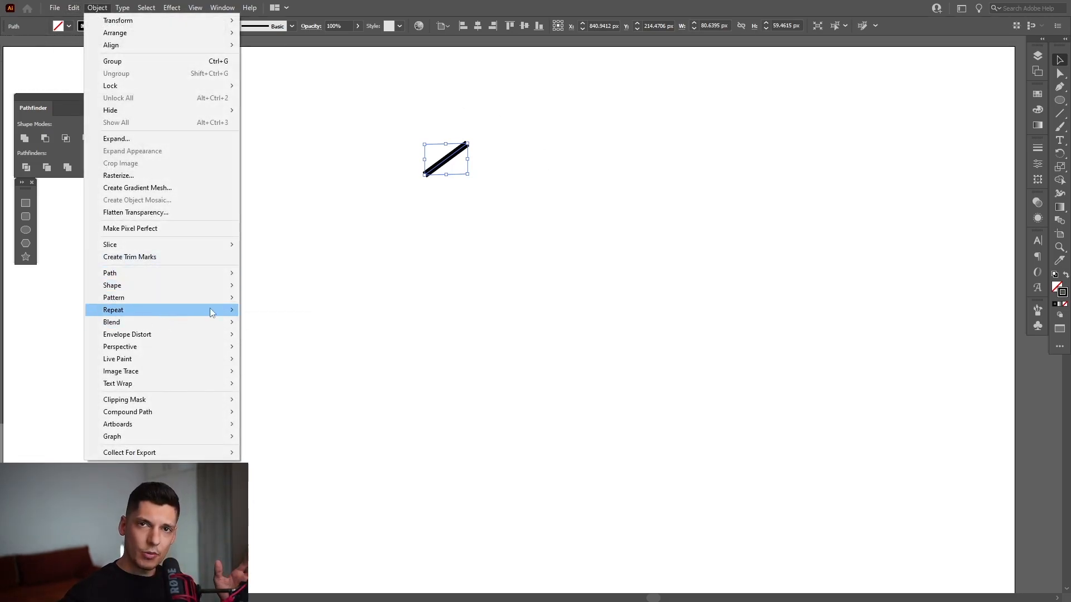
pyautogui.moveTo(114, 311)
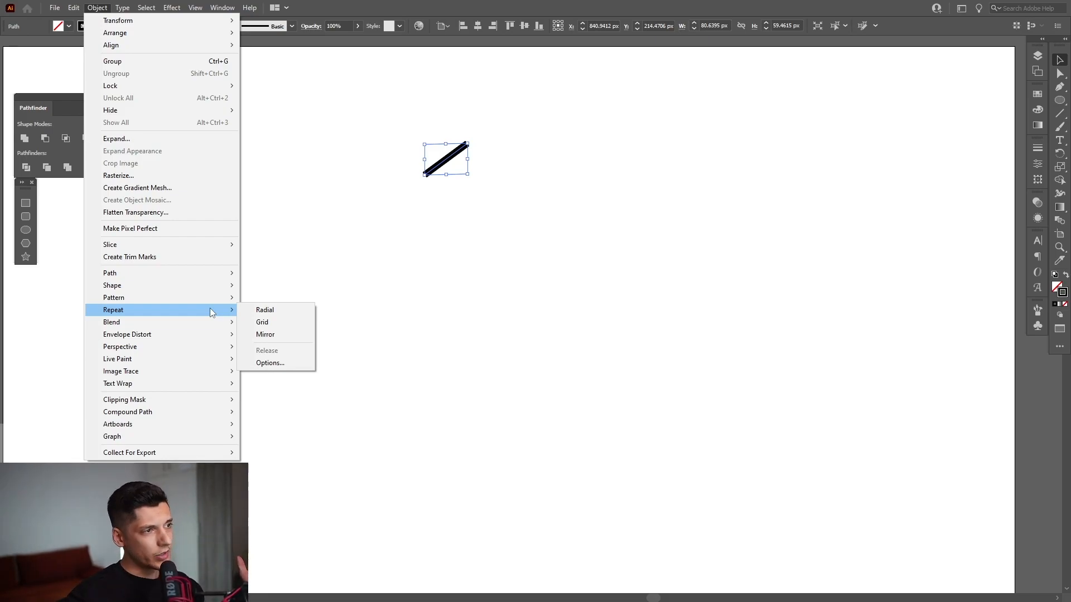
# Step: Turn the line into a radial repeat and start enlarging the ring with more bars
pyautogui.click(264, 309)
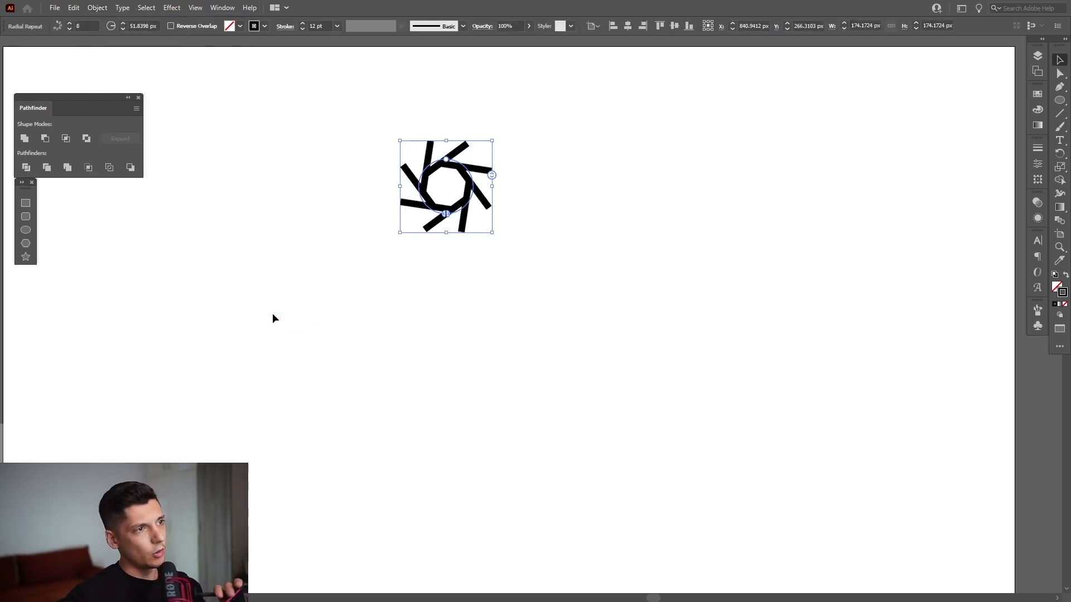
pyautogui.moveTo(494, 232); pyautogui.dragTo(608, 385)
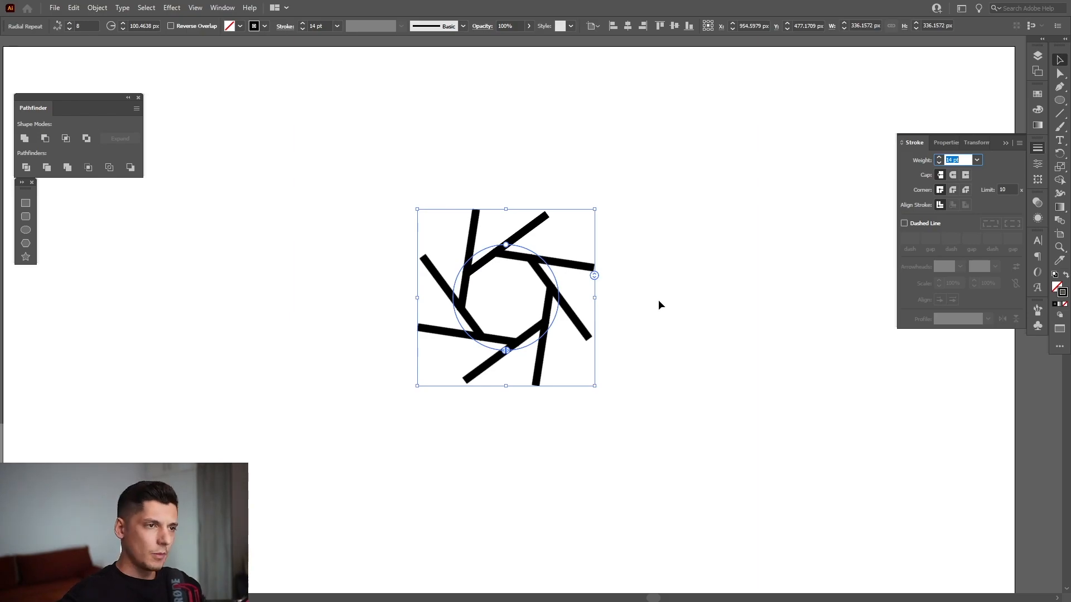
pyautogui.moveTo(594, 275); pyautogui.dragTo(593, 244)
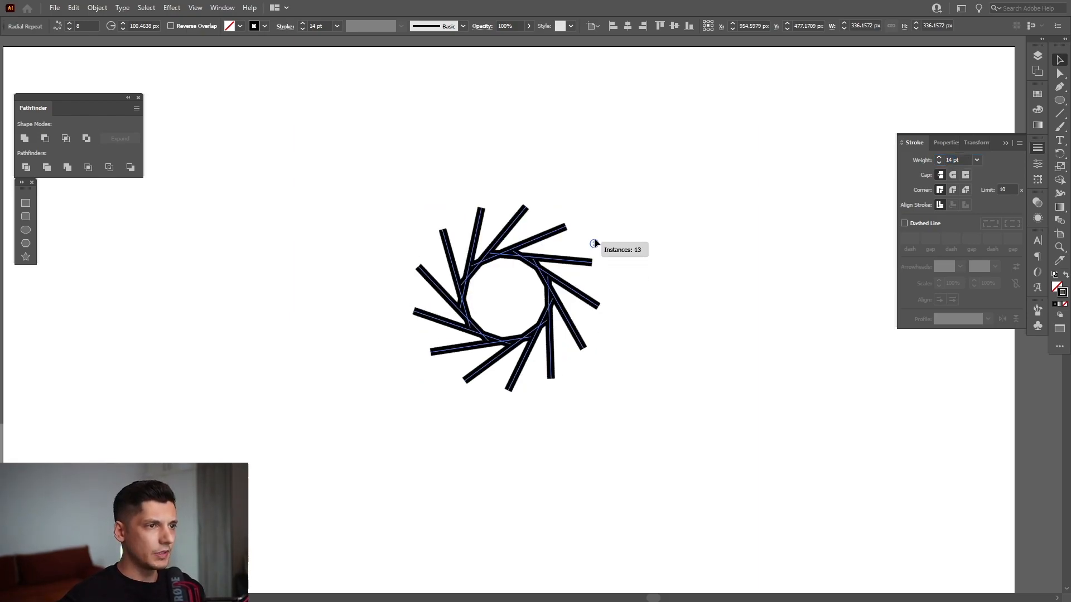
pyautogui.moveTo(595, 244); pyautogui.dragTo(595, 198)
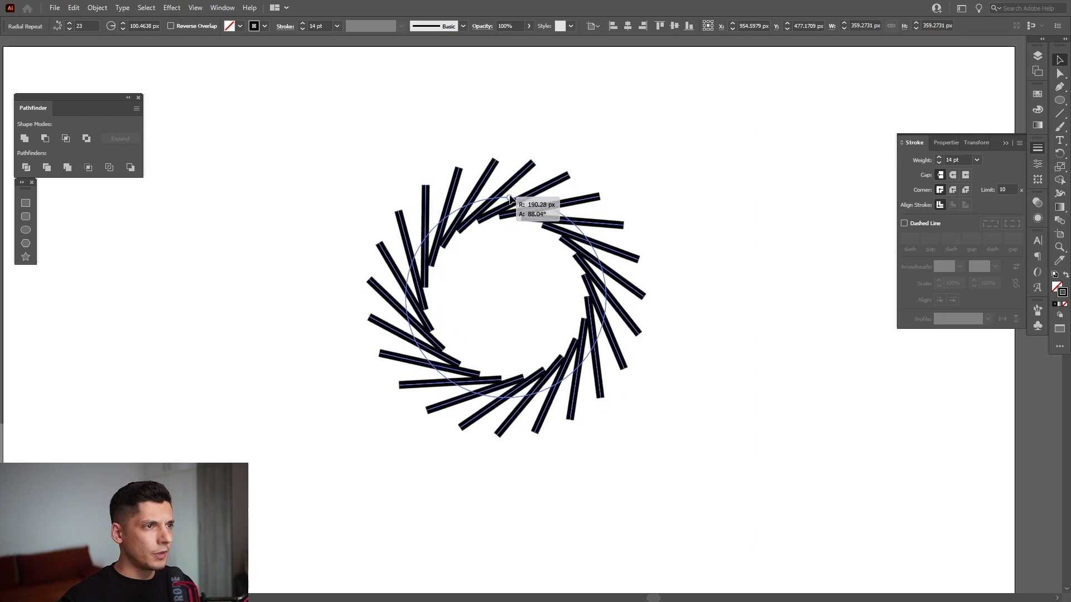
# Step: Widen the ring to about 60 bars on a larger circle with a 16 pt stroke
pyautogui.moveTo(509, 205); pyautogui.dragTo(519, 109)
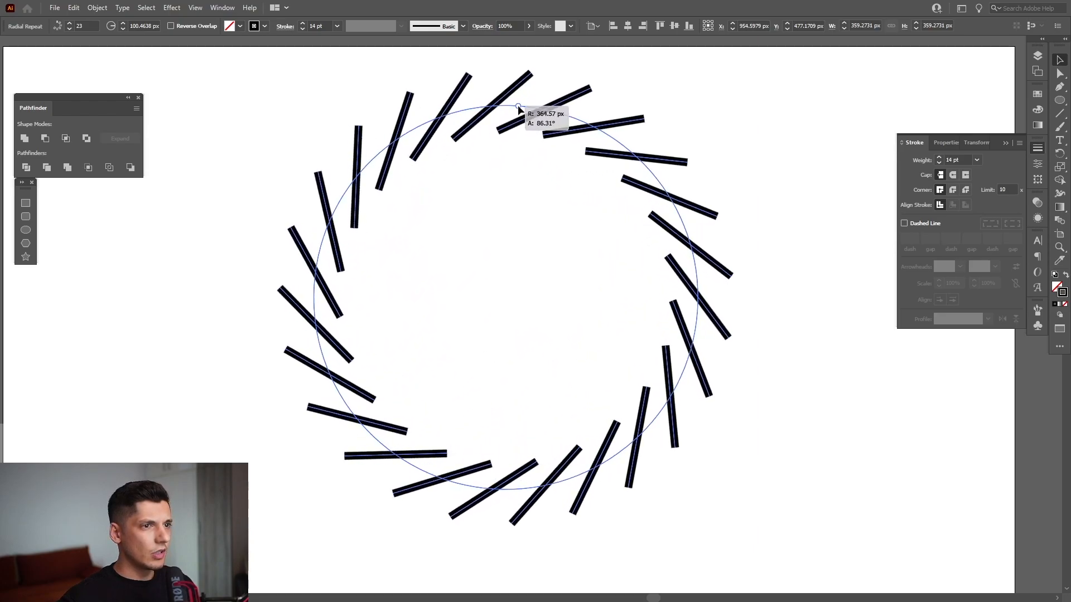
pyautogui.moveTo(519, 110); pyautogui.dragTo(744, 239)
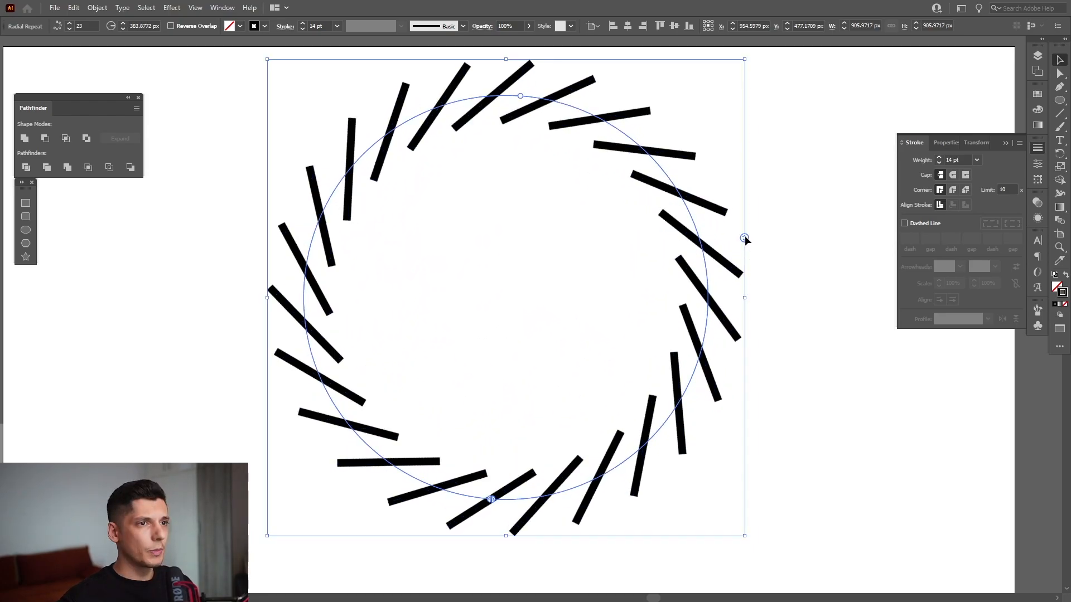
pyautogui.moveTo(744, 238); pyautogui.dragTo(744, 100)
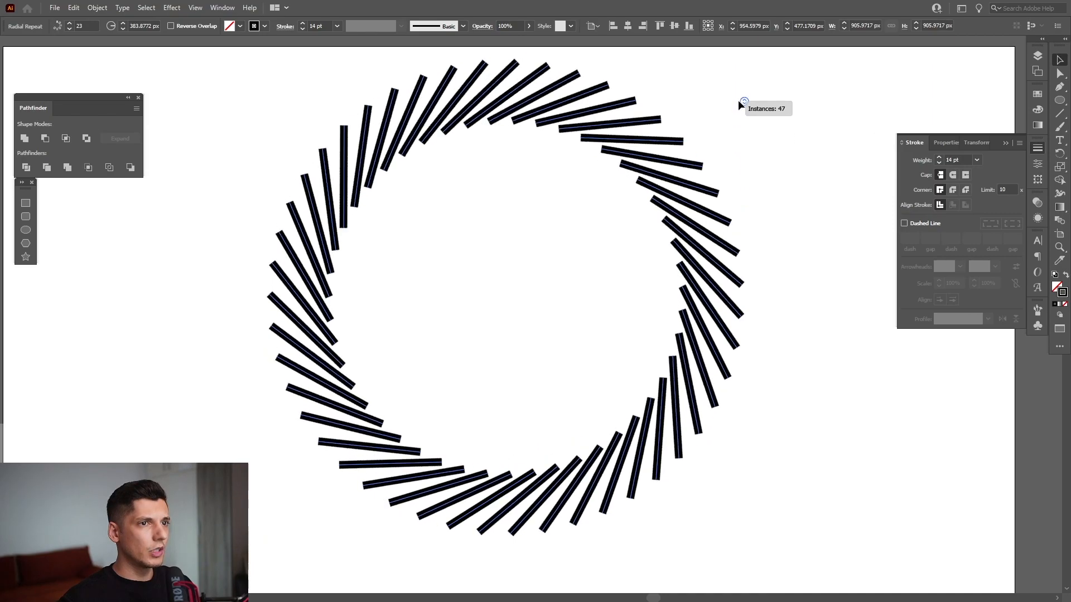
pyautogui.moveTo(744, 102); pyautogui.dragTo(745, 196)
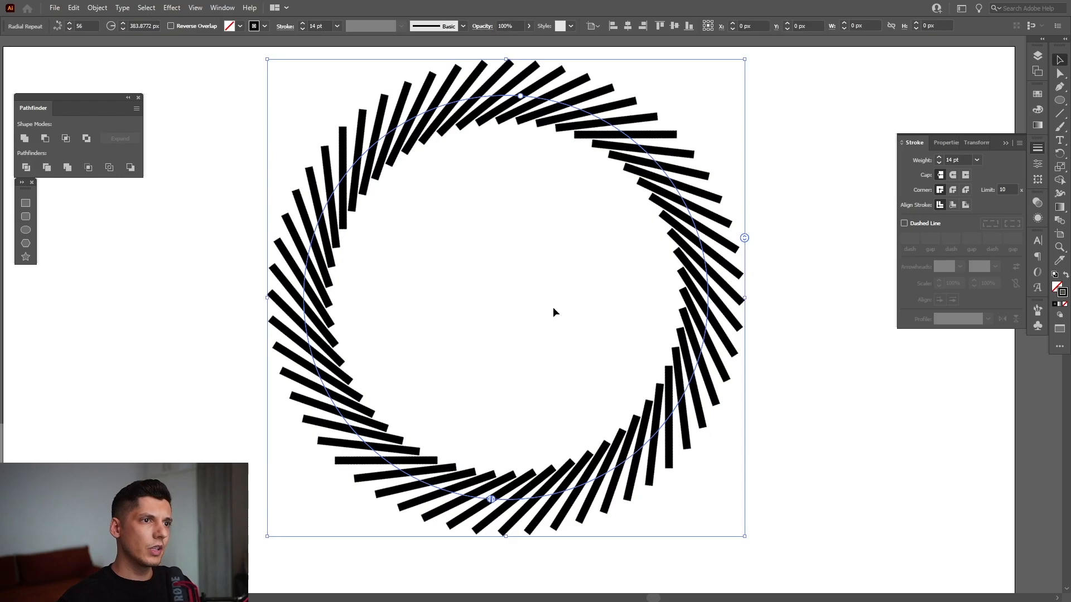
pyautogui.click(938, 159)
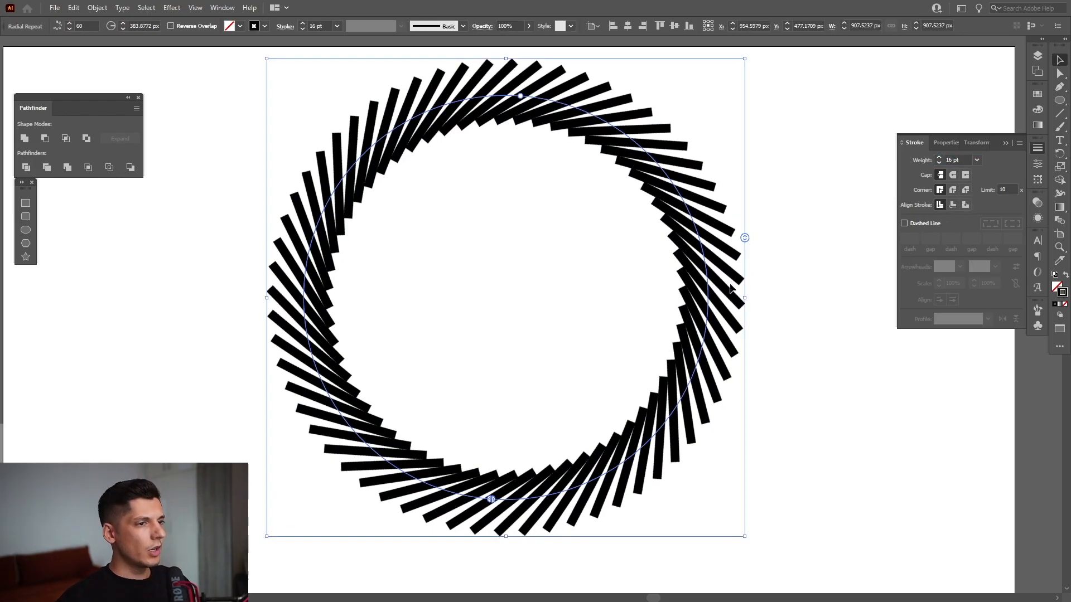
# Step: Paste a duplicate of the ring in front of the original
pyautogui.press('ctrl+f')
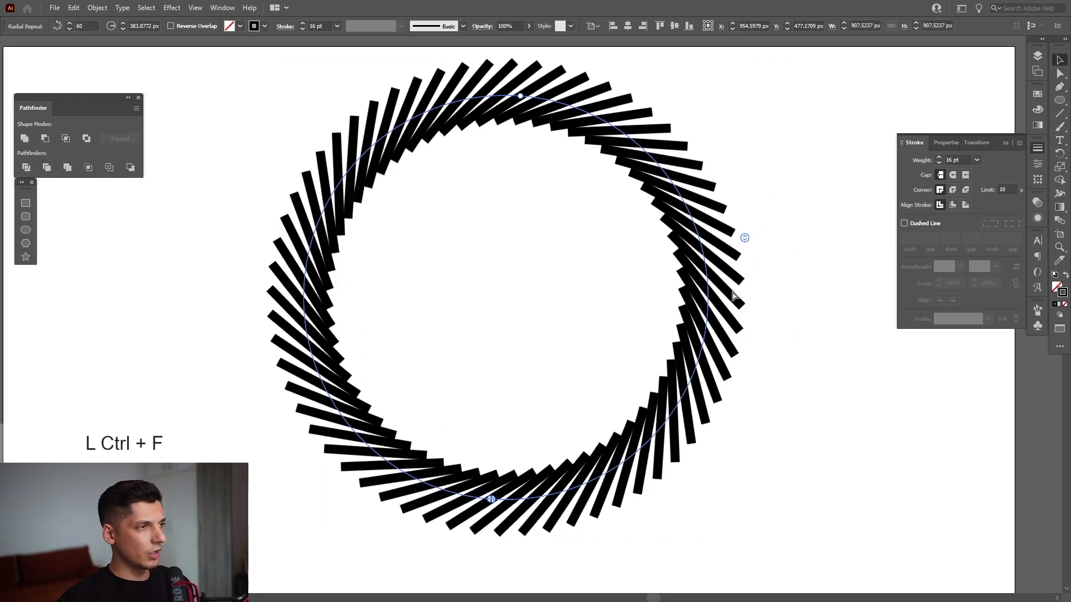
pyautogui.click(74, 8)
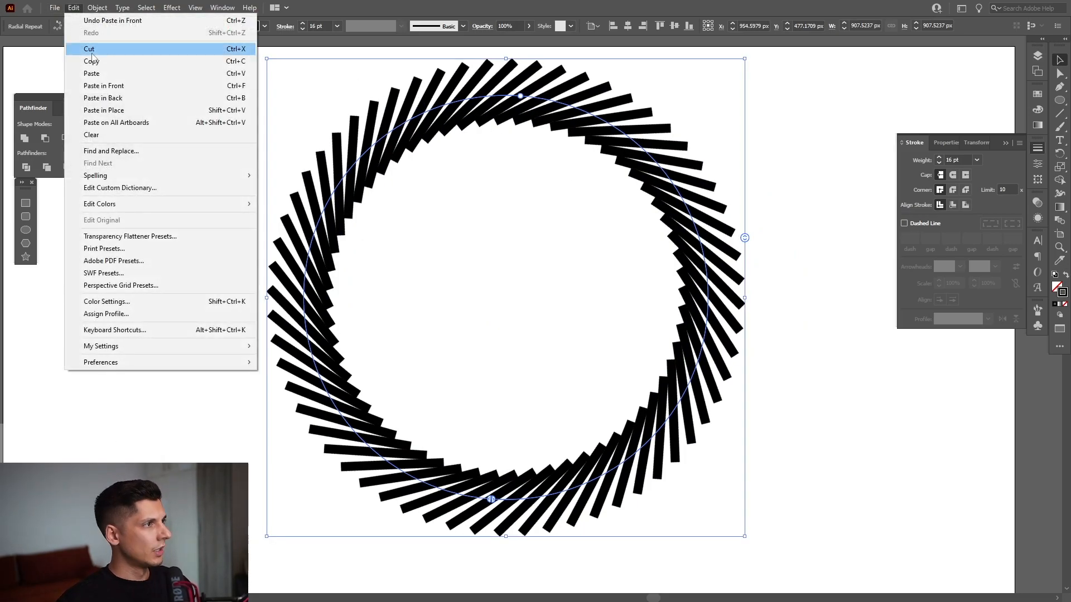
pyautogui.click(767, 78)
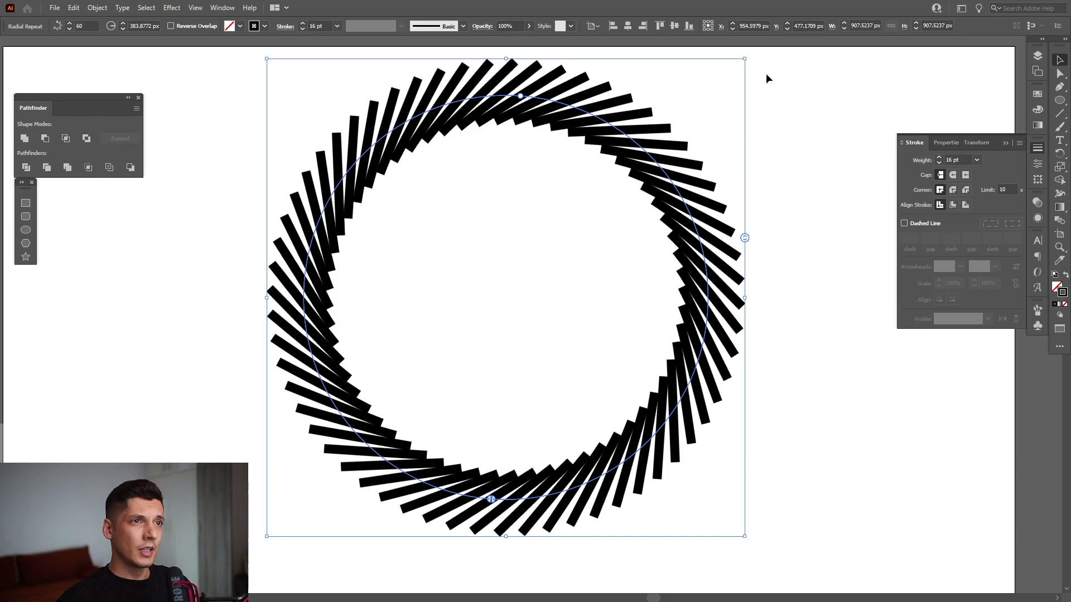
# Step: Scale the copied ring up from its centre into a wider overlapping outer ring
pyautogui.moveTo(744, 58); pyautogui.dragTo(715, 89)
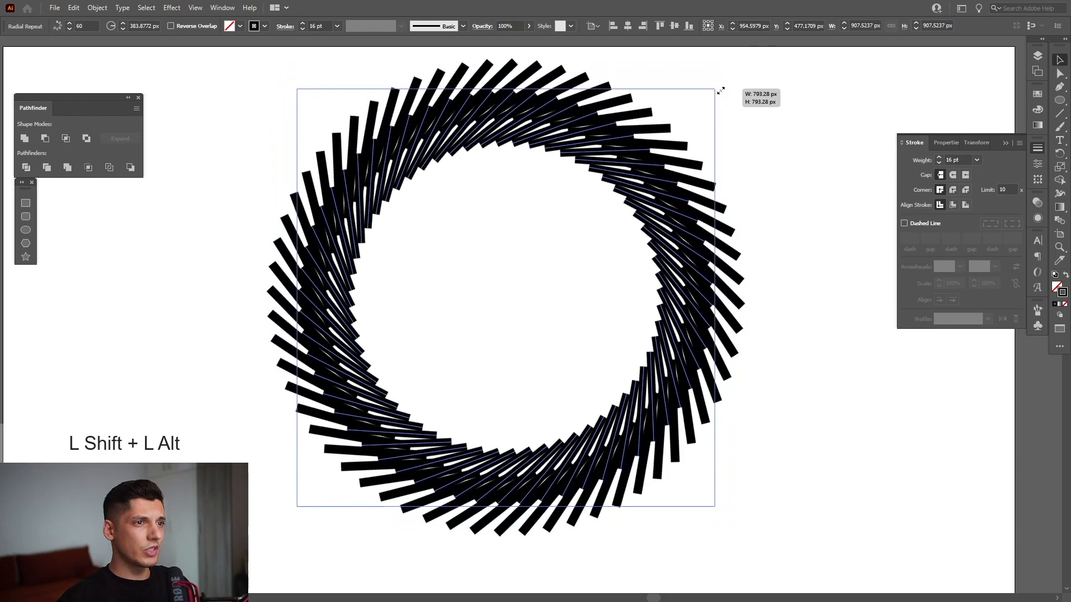
pyautogui.moveTo(715, 90); pyautogui.dragTo(740, 78)
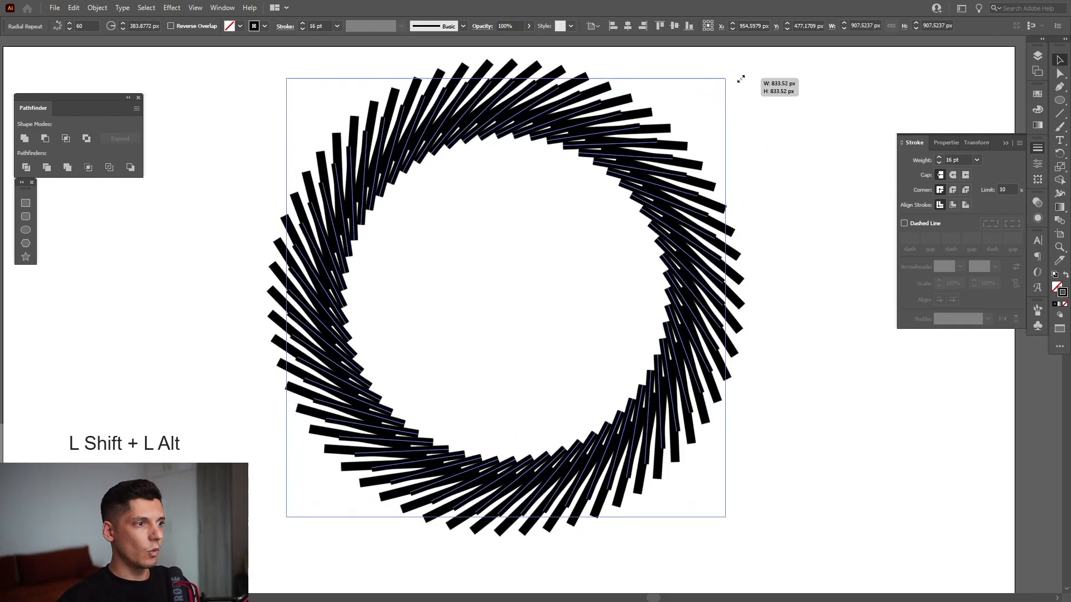
pyautogui.moveTo(727, 79); pyautogui.dragTo(683, 122)
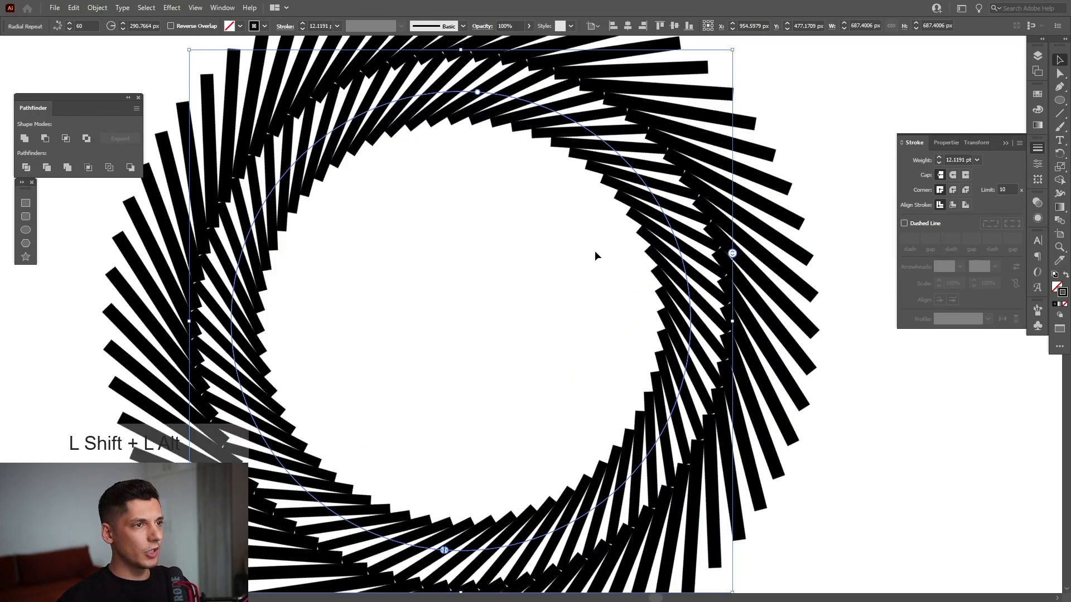
# Step: Transform scaled, thinner-stroked copies inward into nested rings, then deselect to show the tunnel
pyautogui.rightClick(596, 257)
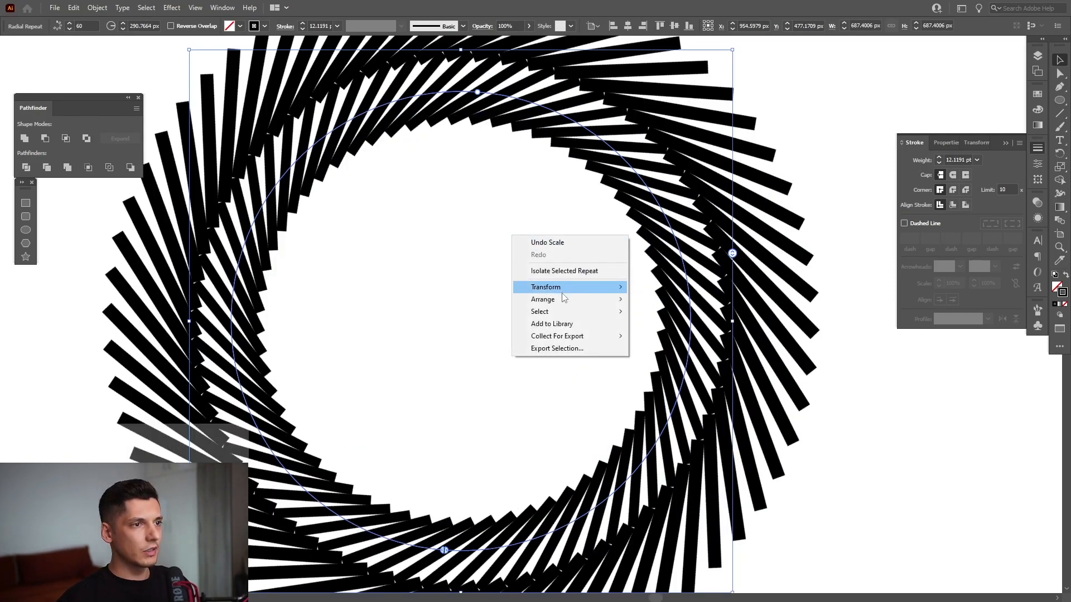
pyautogui.click(545, 286)
pyautogui.write('5')
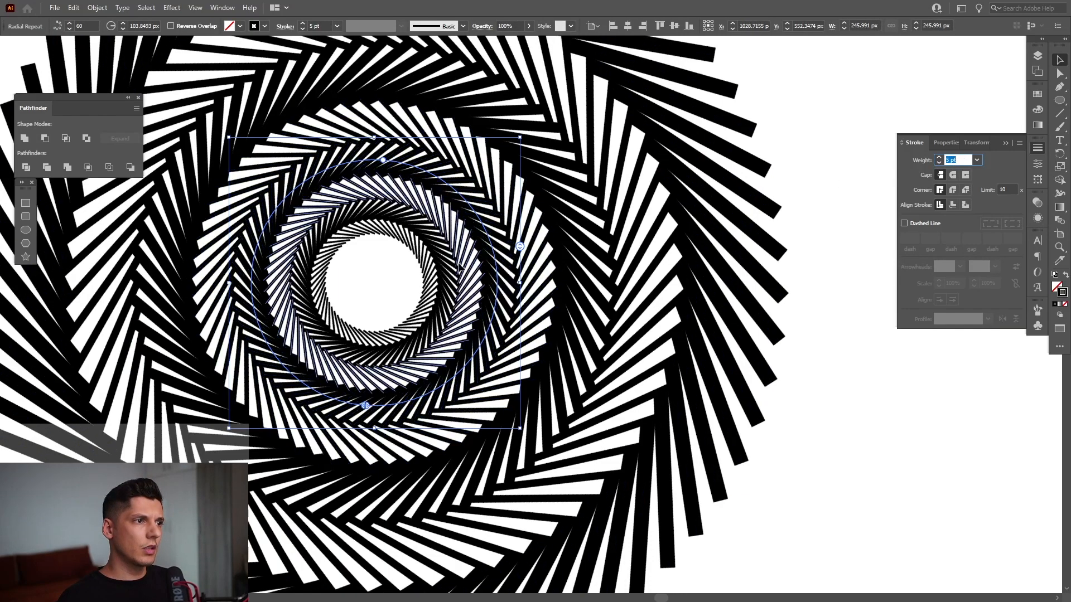
pyautogui.click(770, 181)
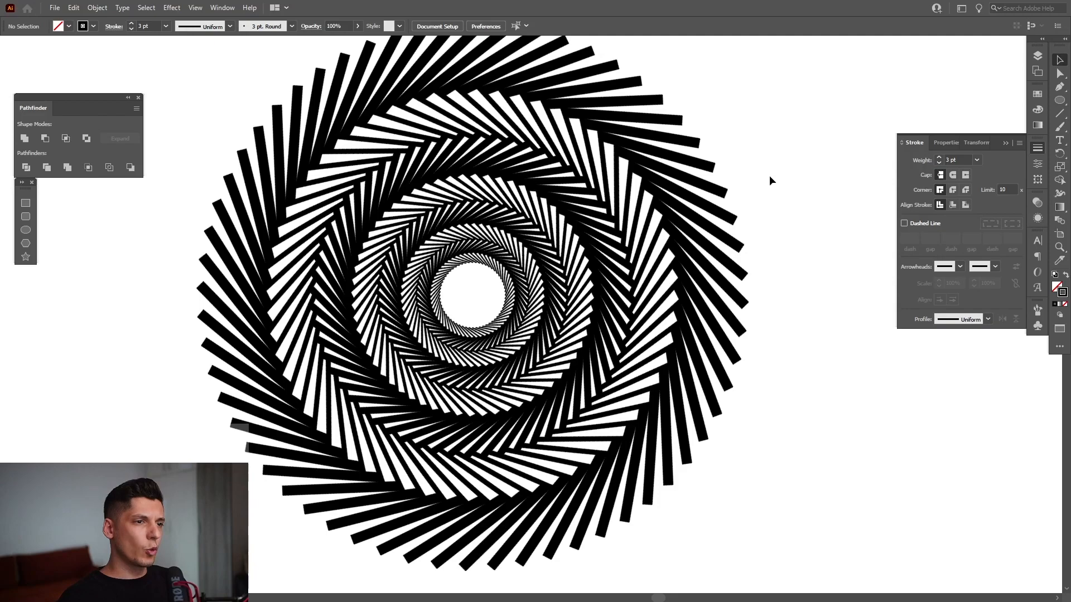